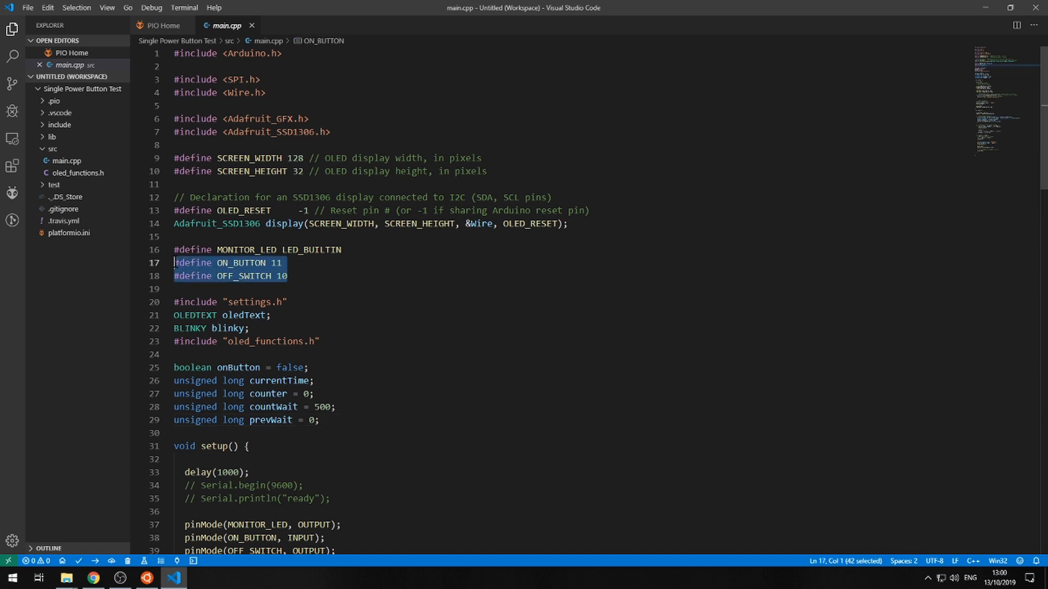
{"action": "left_click", "coordinate": [181, 262]}
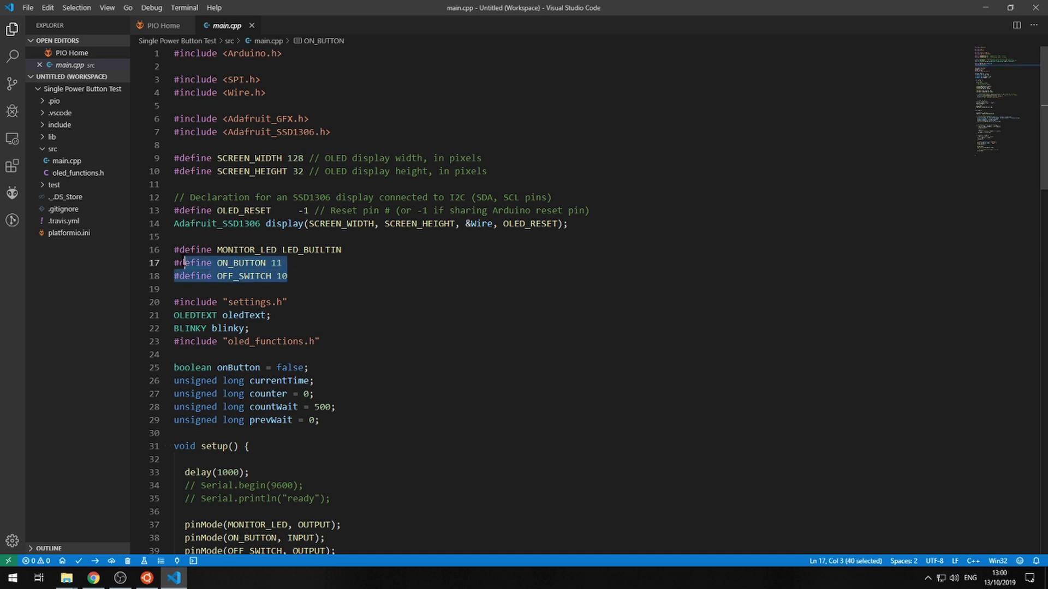
{"action": "left_click", "coordinate": [207, 262]}
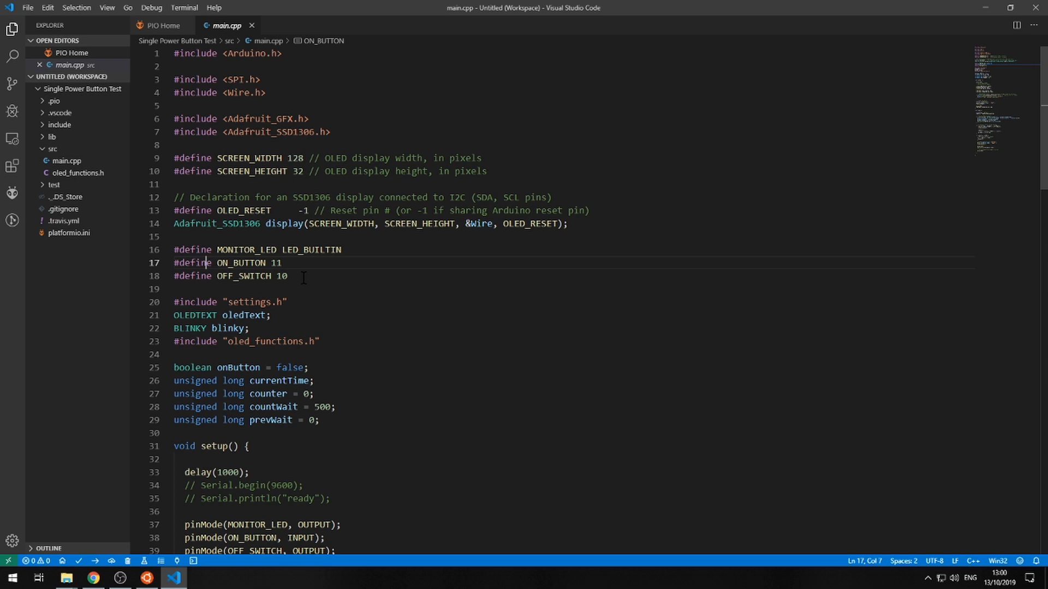
{"action": "left_click", "coordinate": [291, 276]}
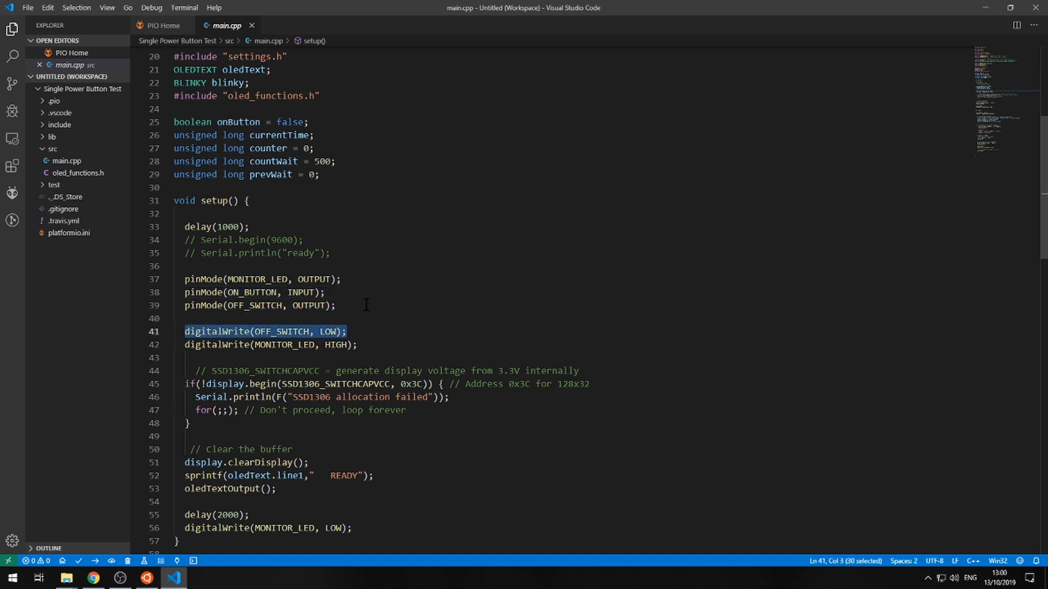
{"action": "scroll", "scroll_direction": "down", "scroll_amount": 3}
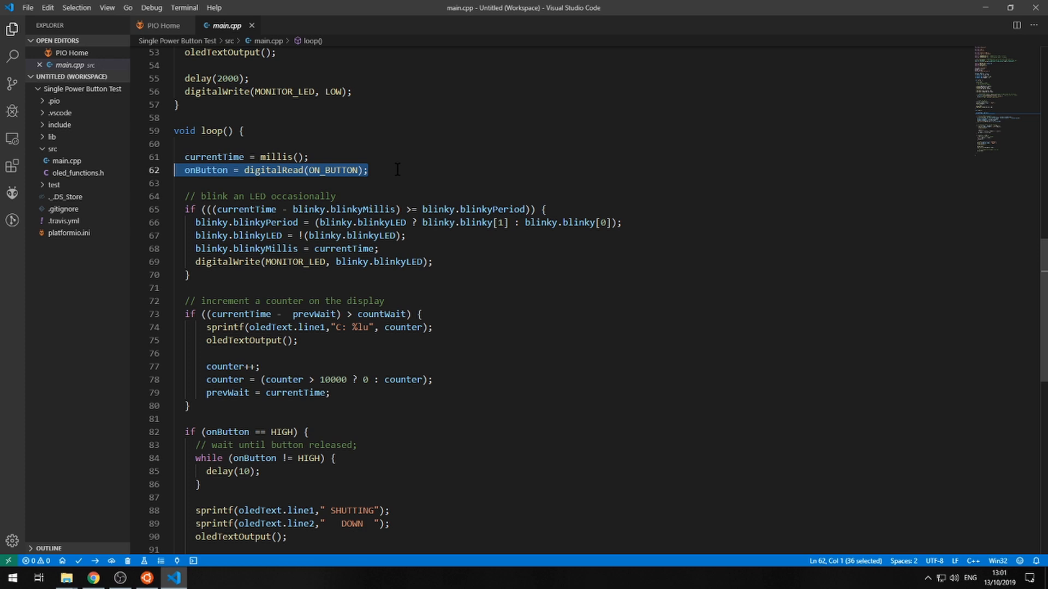
{"action": "scroll", "scroll_direction": "down", "scroll_amount": 3}
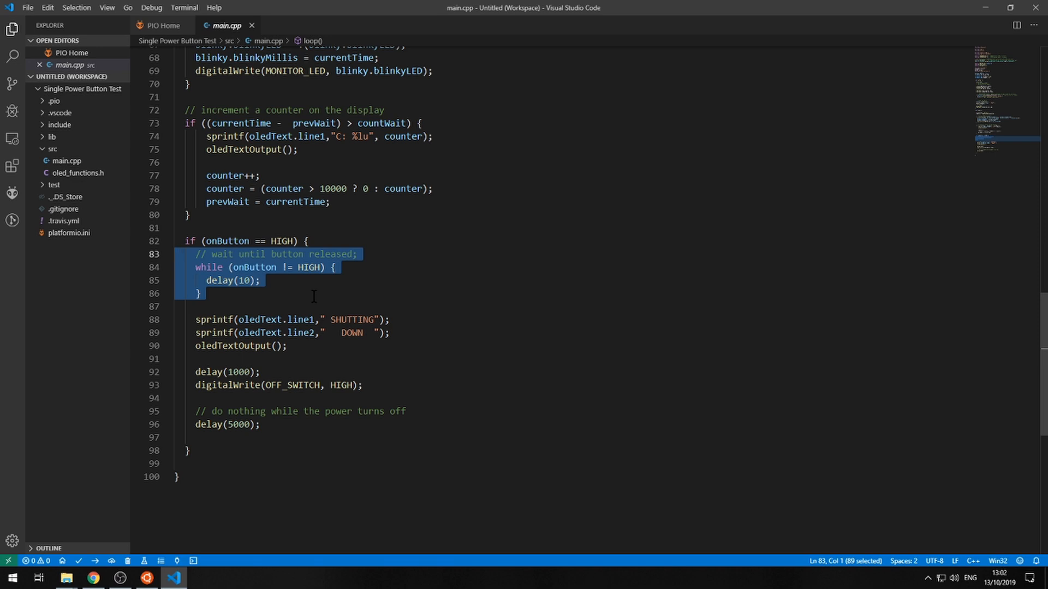
{"action": "left_click", "coordinate": [262, 372]}
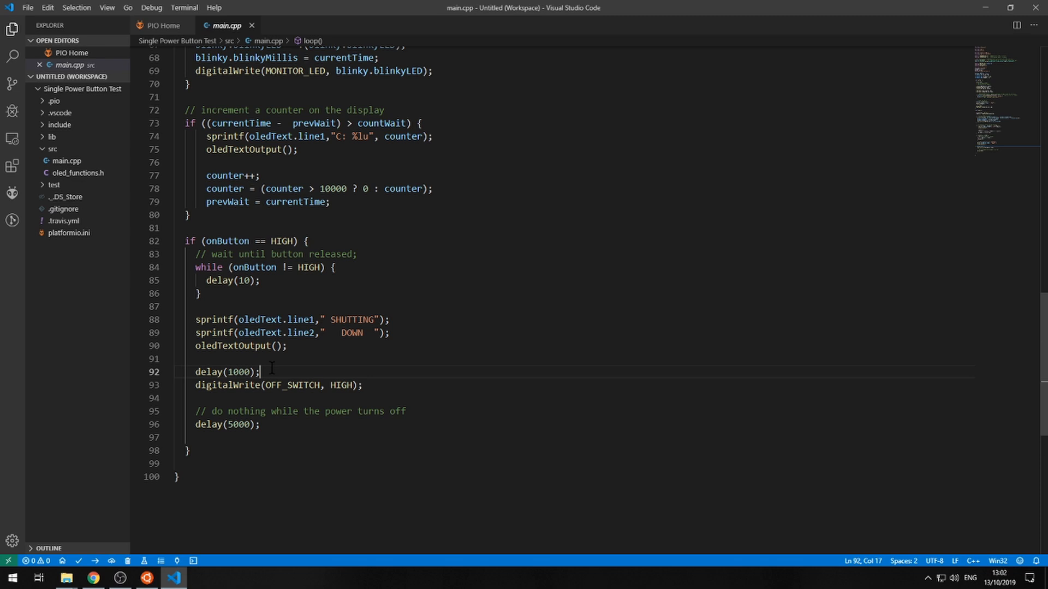
{"action": "triple_click", "coordinate": [227, 372]}
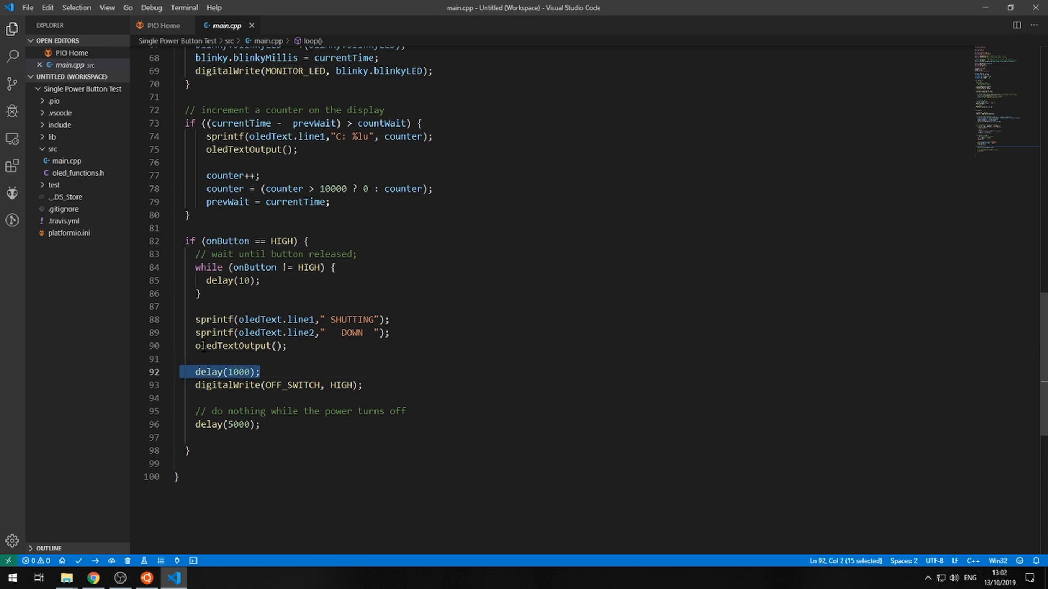
{"action": "mouse_move", "coordinate": [253, 346]}
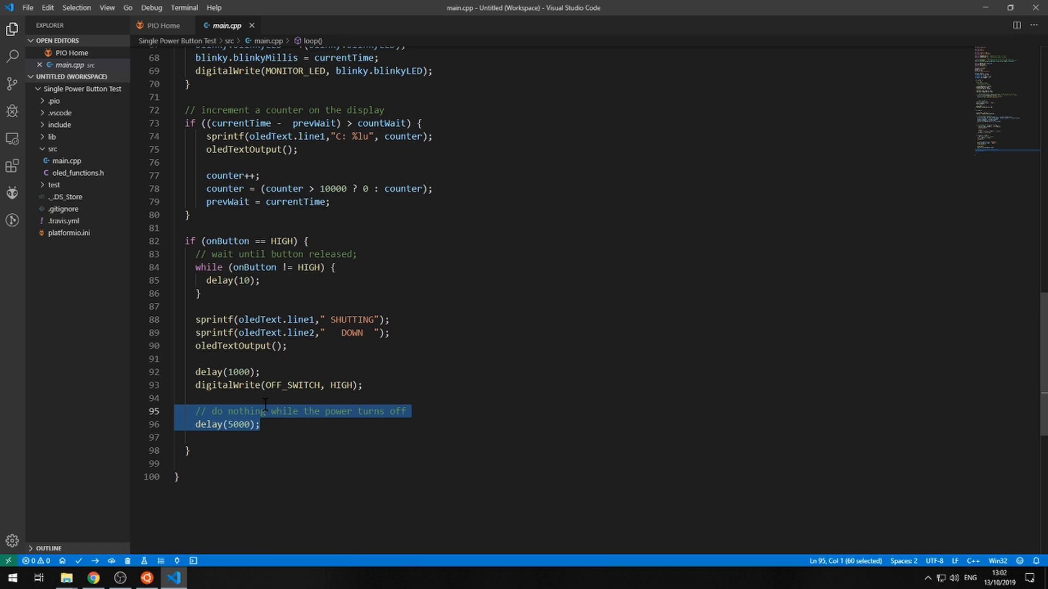
{"action": "mouse_move", "coordinate": [267, 420]}
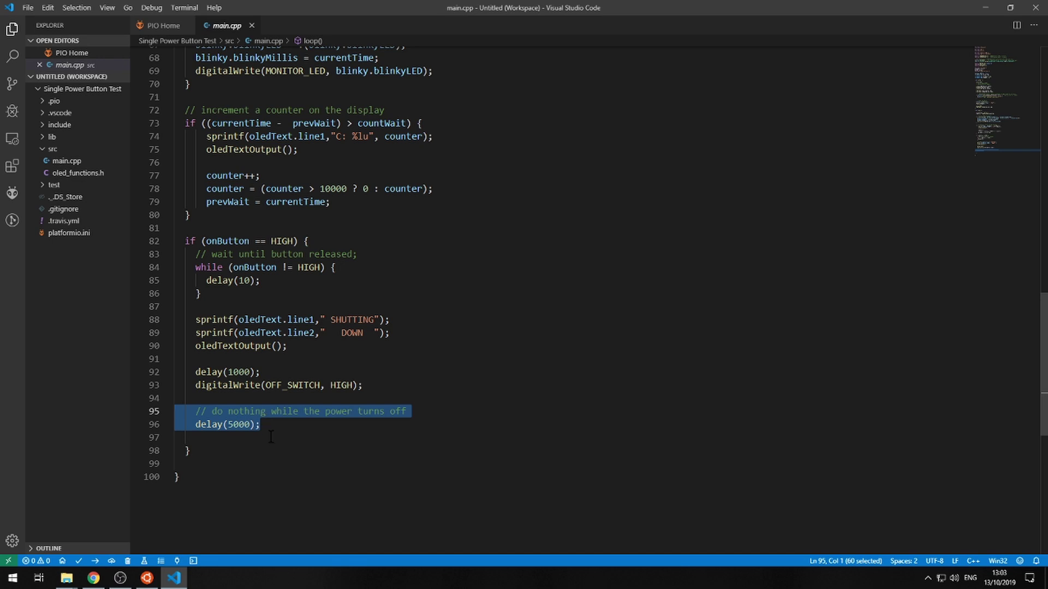
{"action": "scroll", "scroll_direction": "up", "scroll_amount": 3}
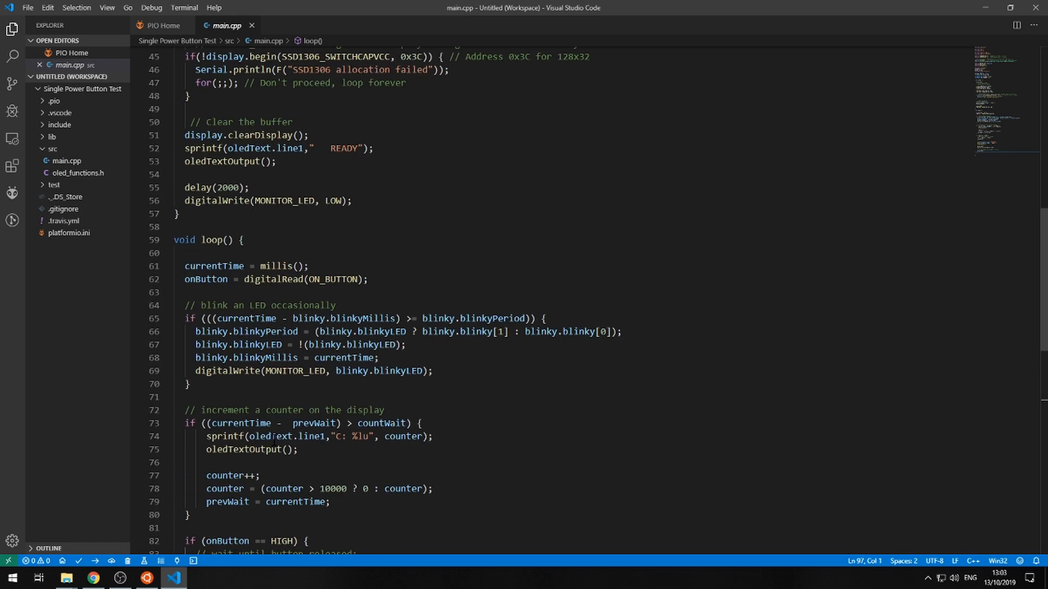